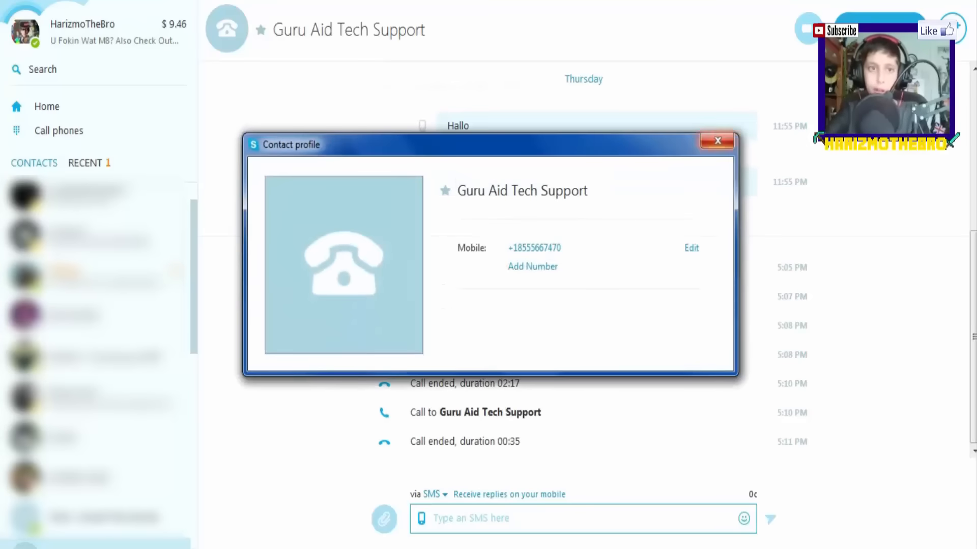
Close the Guru Aid Tech Support contact profile and show your own account profile.
{"action": "left_click", "coordinate": [717, 141]}
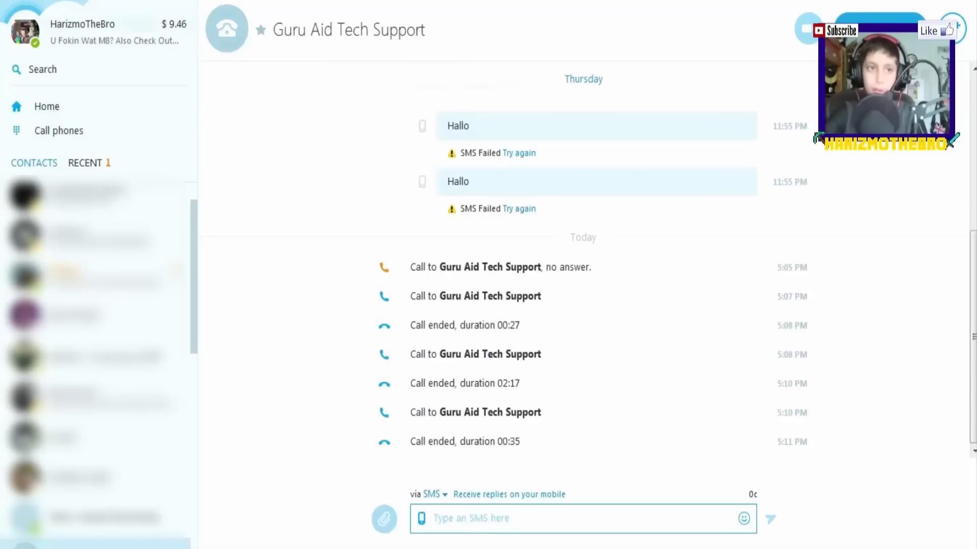
{"action": "left_click", "coordinate": [82, 24]}
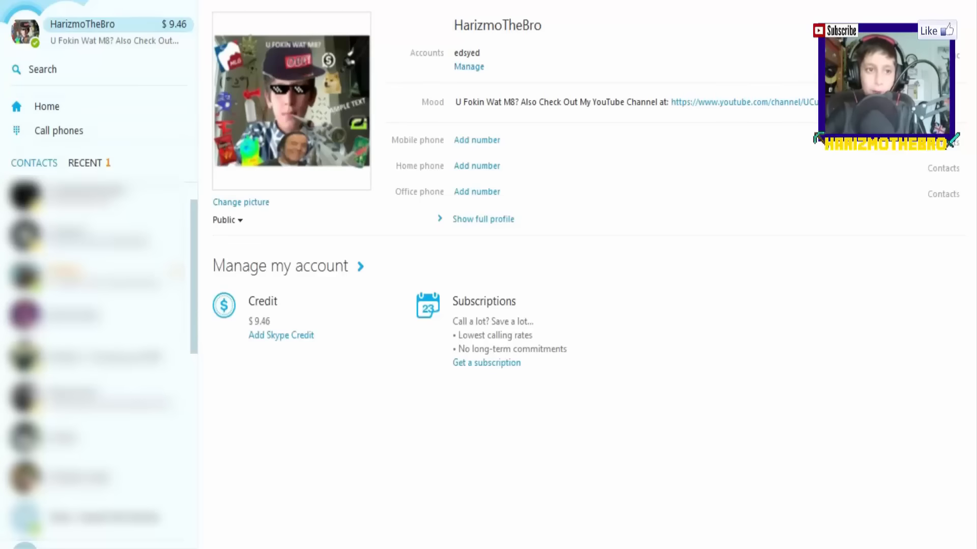
Start a Skype call to Guru Aid Tech Support's mobile number.
{"action": "left_click", "coordinate": [97, 469]}
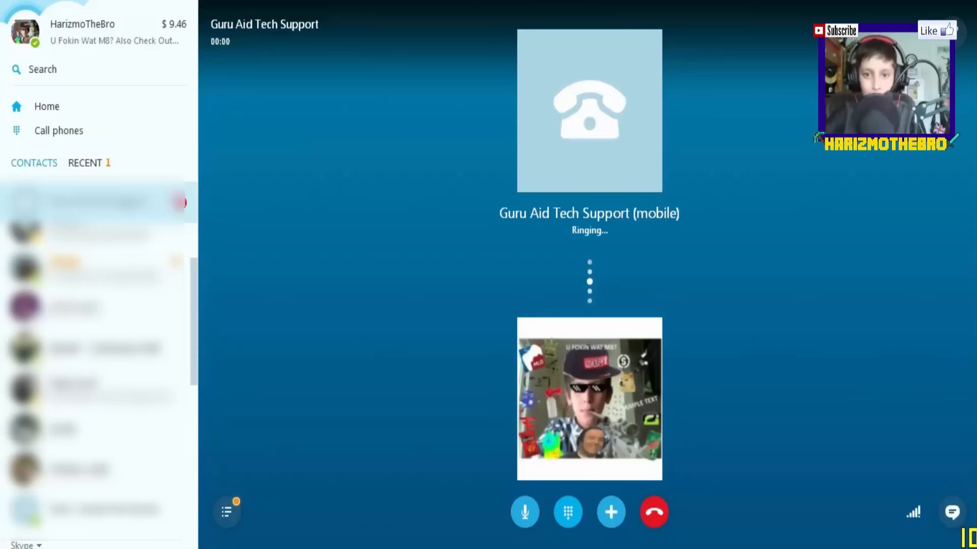
Show the in-call dial pad for the support menu, then hide it again.
{"action": "left_click", "coordinate": [567, 511]}
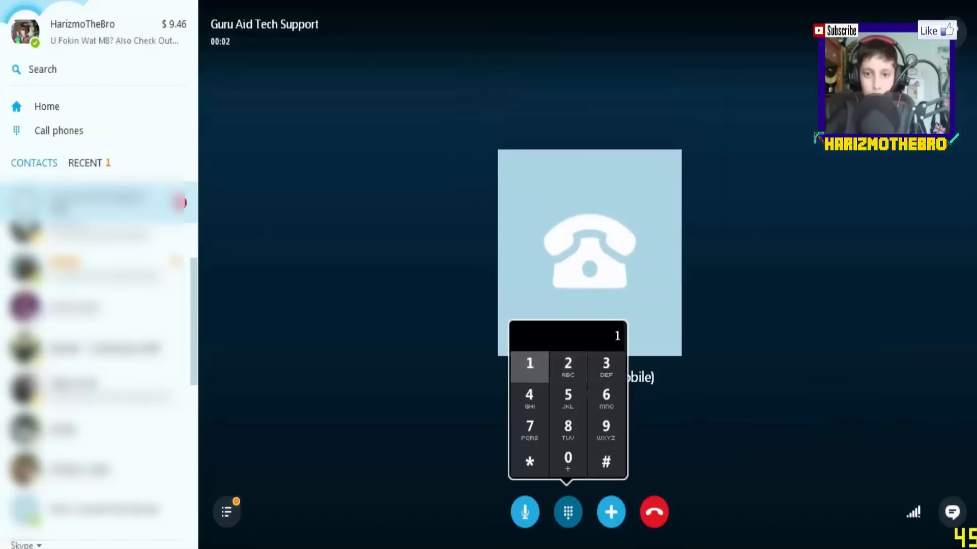
{"action": "left_click", "coordinate": [567, 512]}
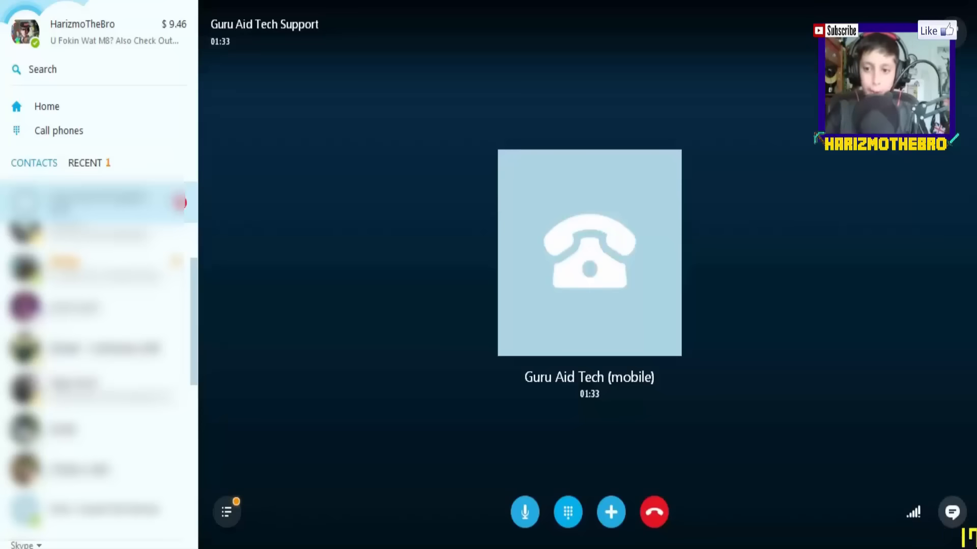
Review the call quality details, checking webcam and speaker status, then dismiss them.
{"action": "left_click", "coordinate": [914, 512]}
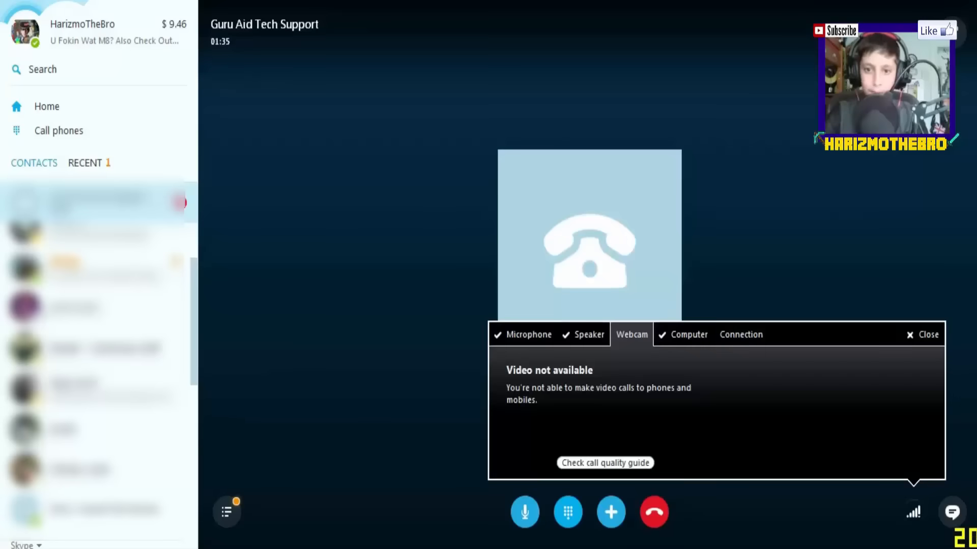
{"action": "left_click", "coordinate": [587, 334]}
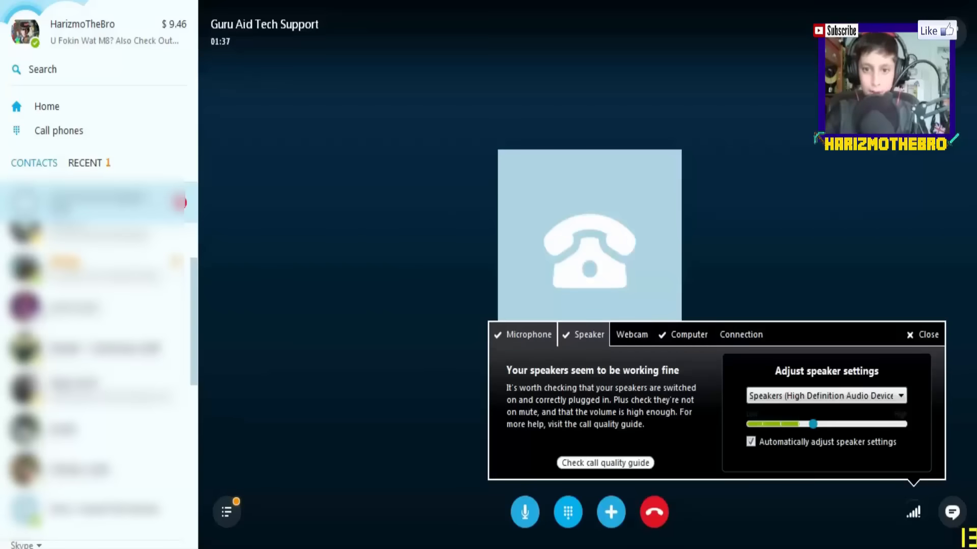
{"action": "left_click", "coordinate": [927, 335]}
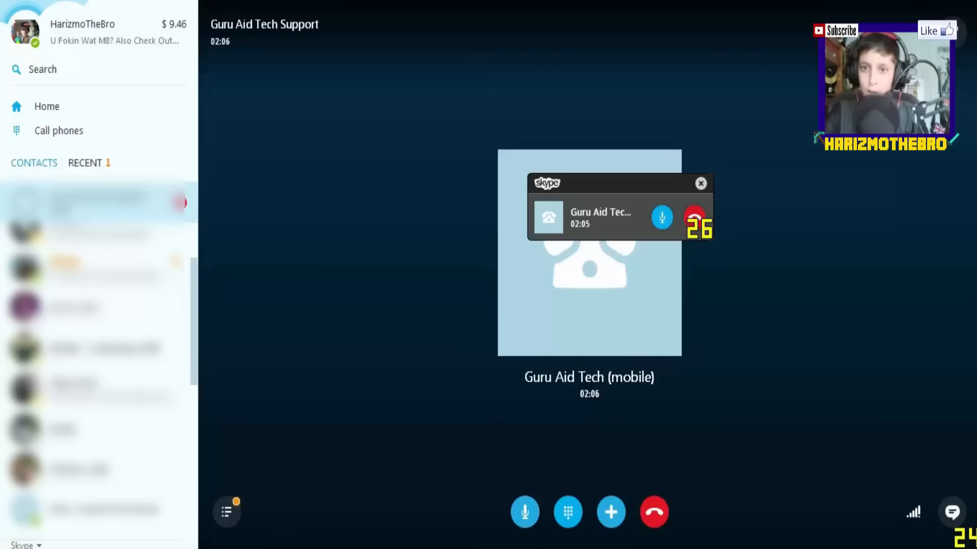
{"action": "left_click", "coordinate": [699, 184]}
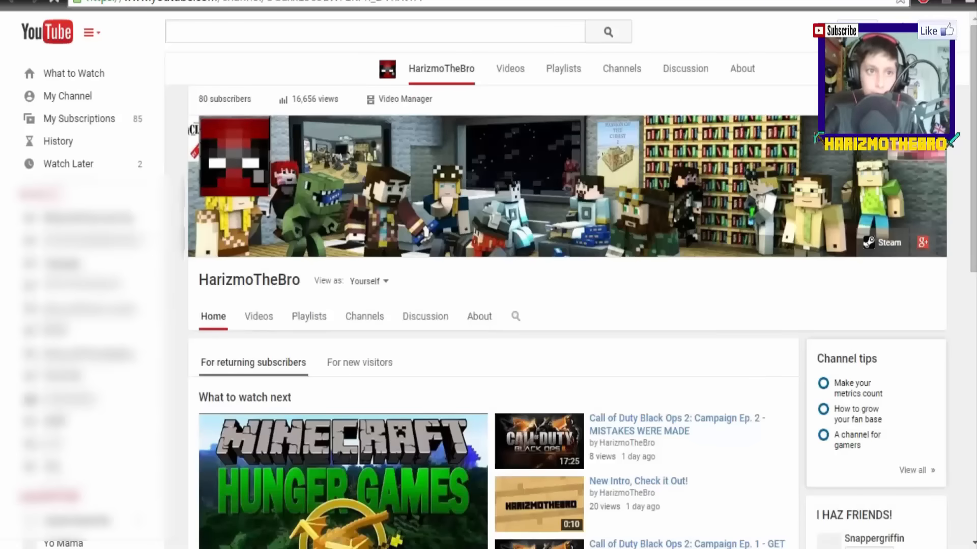
{"action": "mouse_move", "coordinate": [259, 130]}
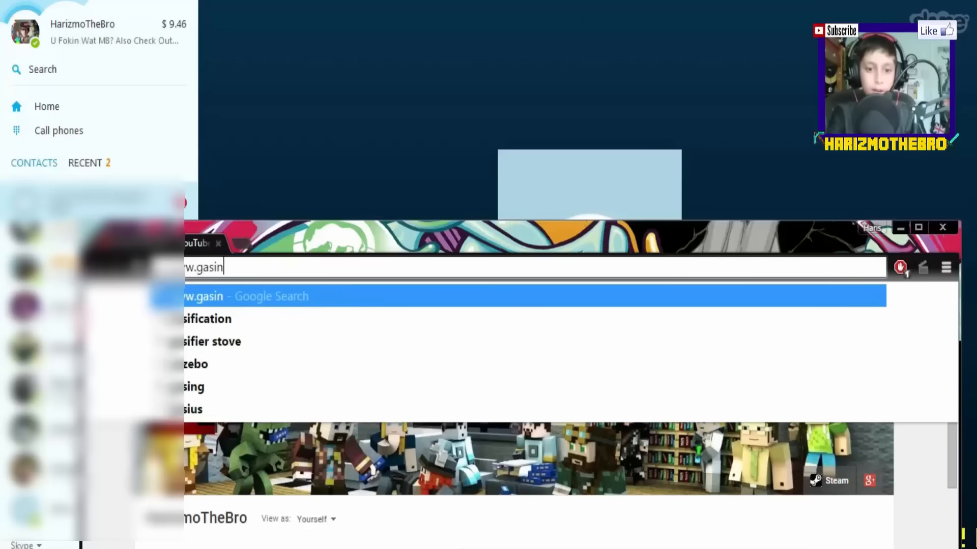
Extend the address with 'golds', 'uasinuniform', 'rasin', 'romeo', 'uasinunicornaasin' without loading it.
{"action": "type", "text": "golds"}
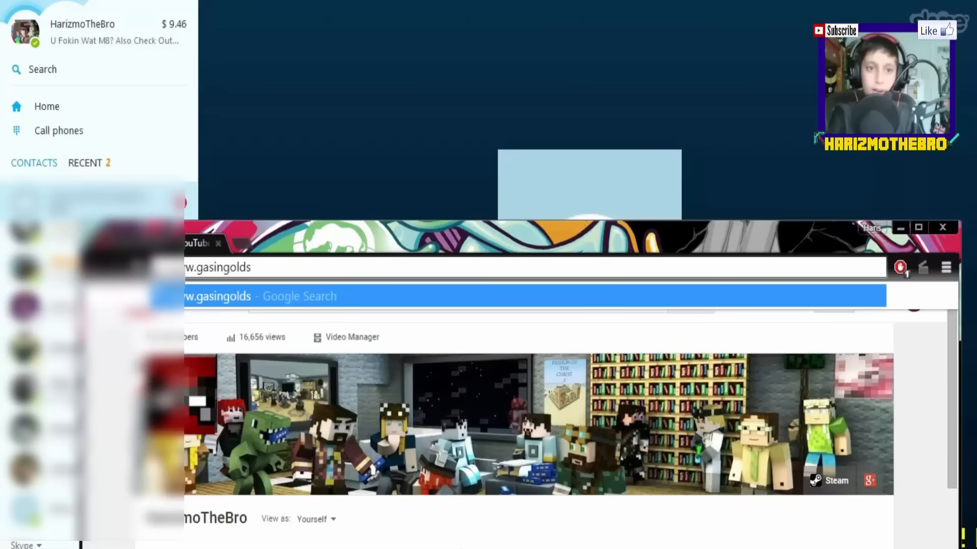
{"action": "type", "text": "uasinuniform"}
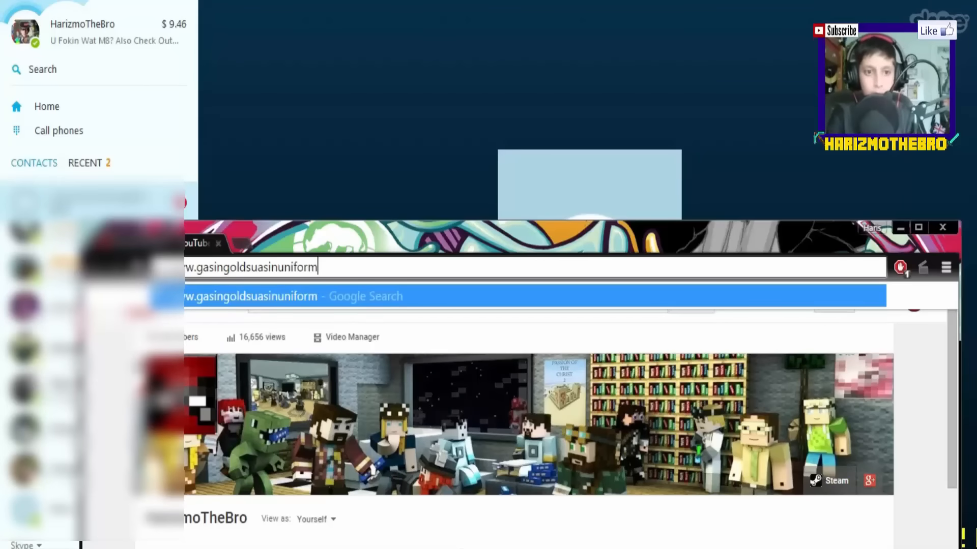
{"action": "type", "text": "rasin"}
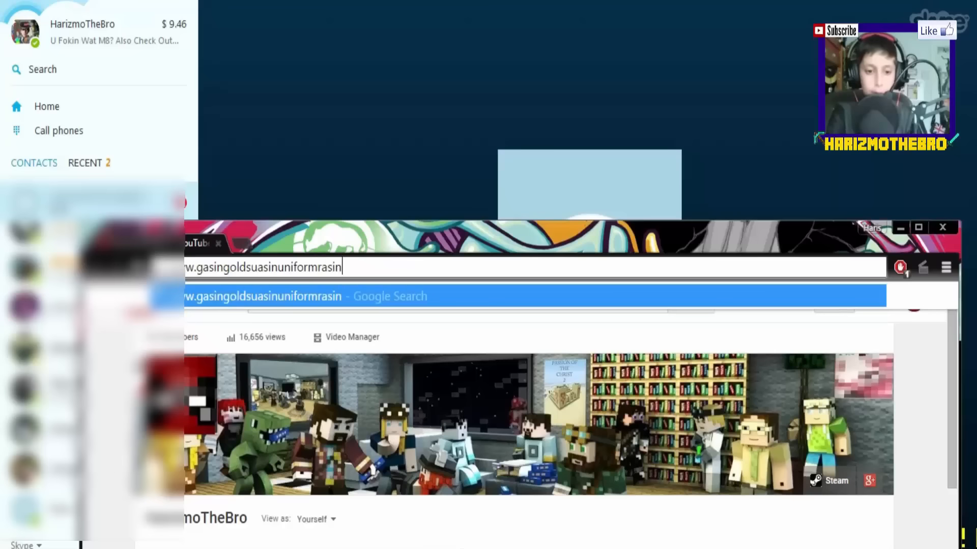
{"action": "type", "text": "romeo"}
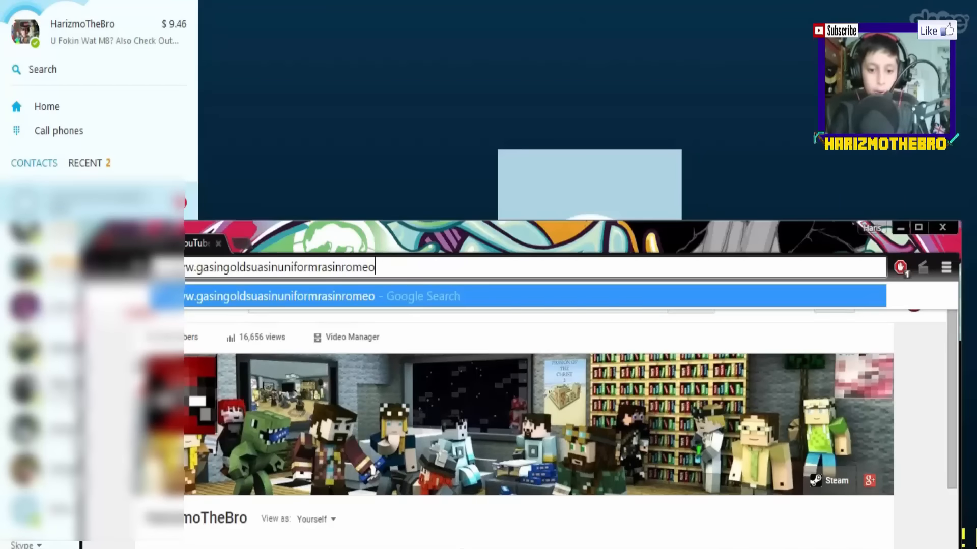
{"action": "type", "text": "uasinunicornaasinalpha"}
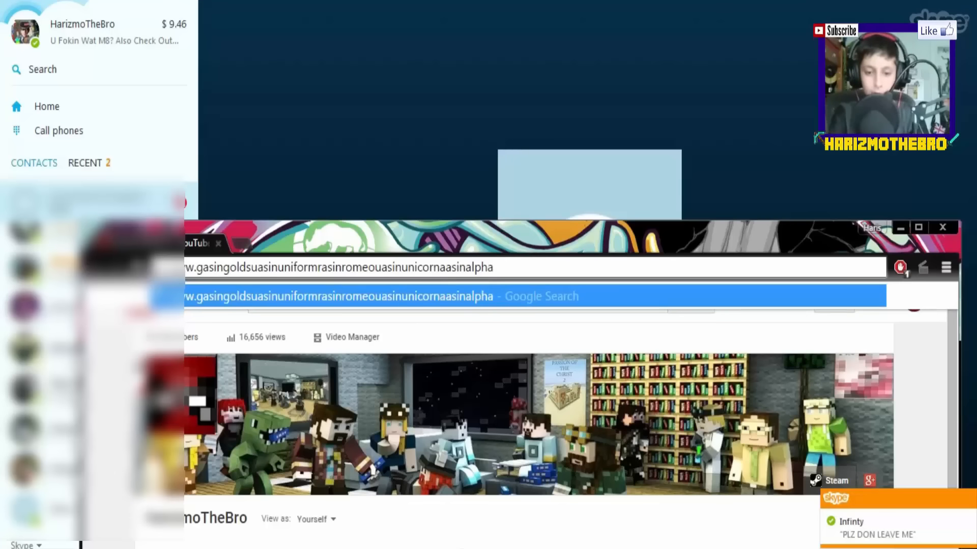
Finish the garbled address with 'iasi', 'india', 'da' and a corrected ending, then load it to a not-available error.
{"action": "type", "text": "iasi"}
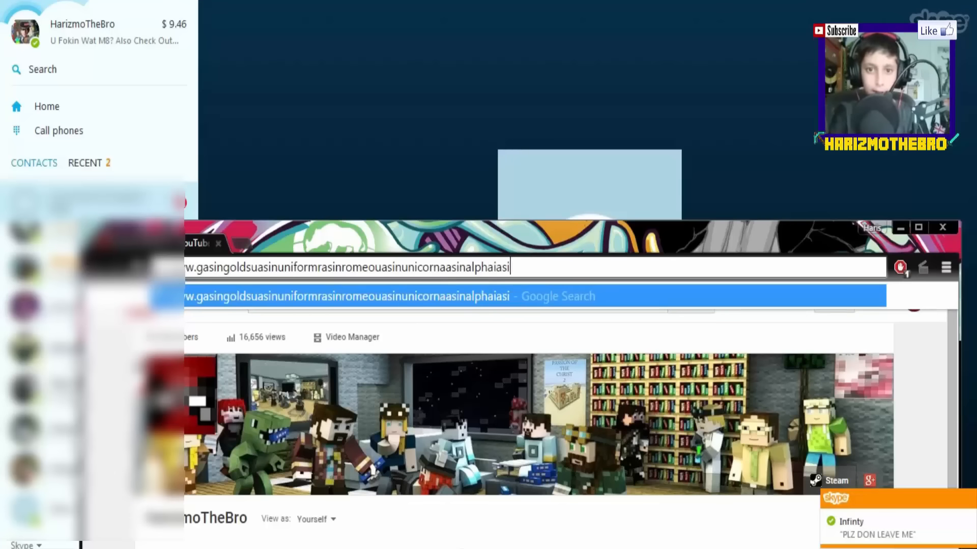
{"action": "type", "text": "india"}
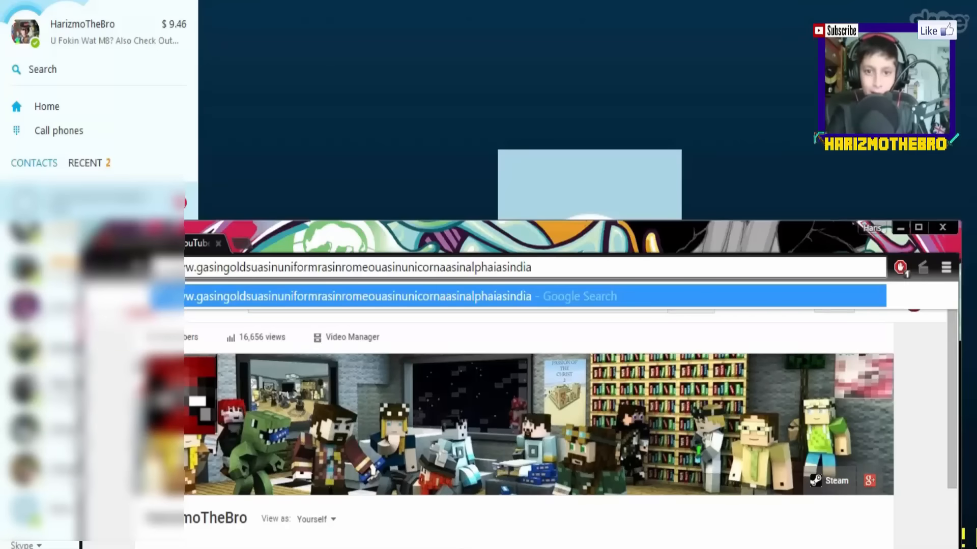
{"action": "type", "text": "dasindelta"}
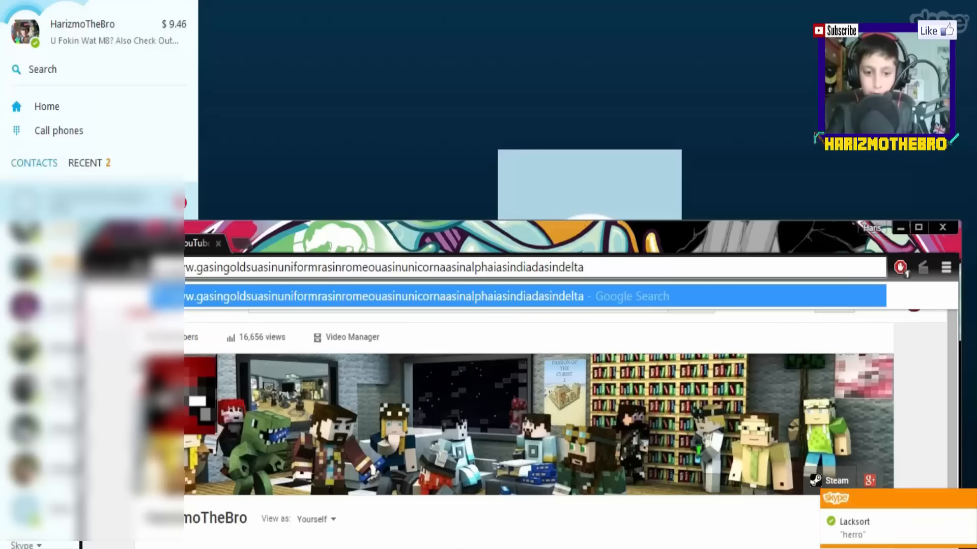
{"action": "type", "text": "."}
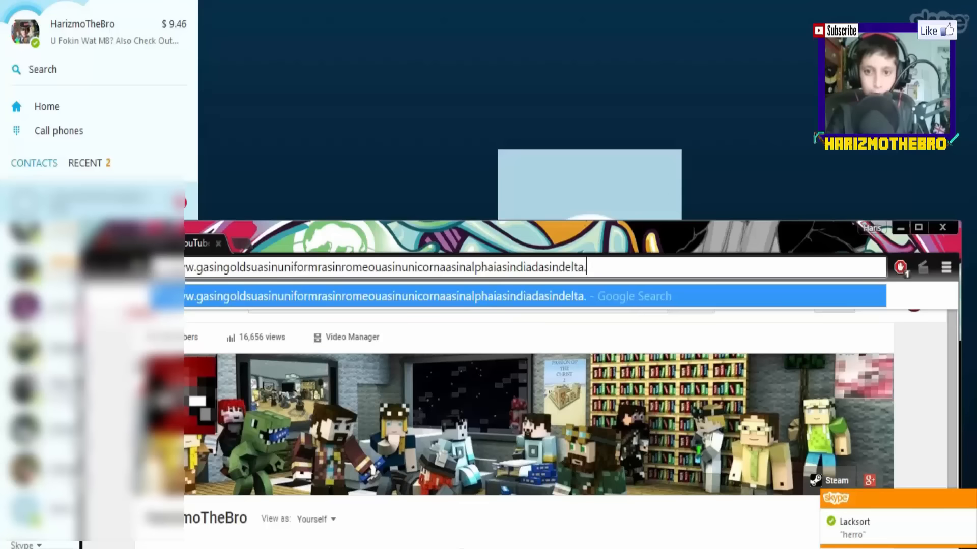
{"action": "type", "text": "or"}
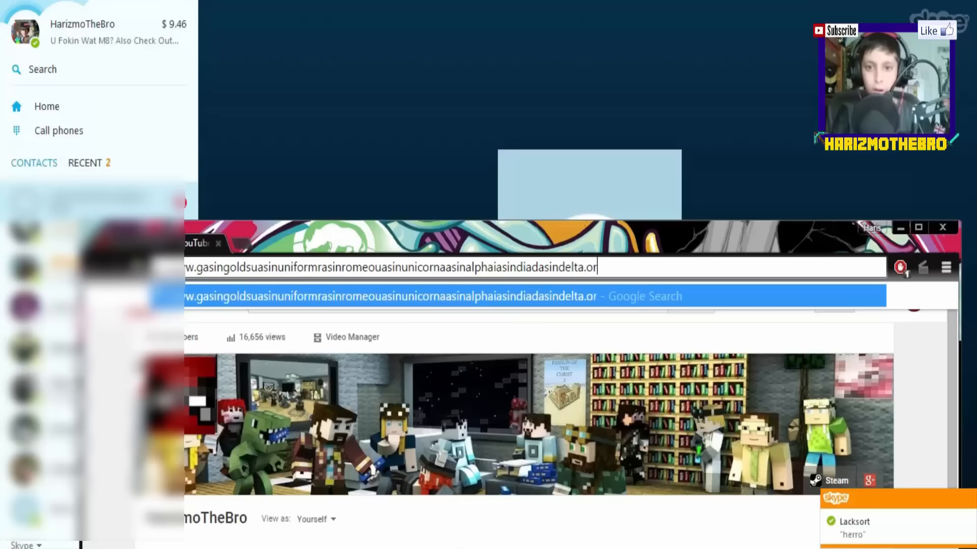
{"action": "key", "text": "Backspace"}
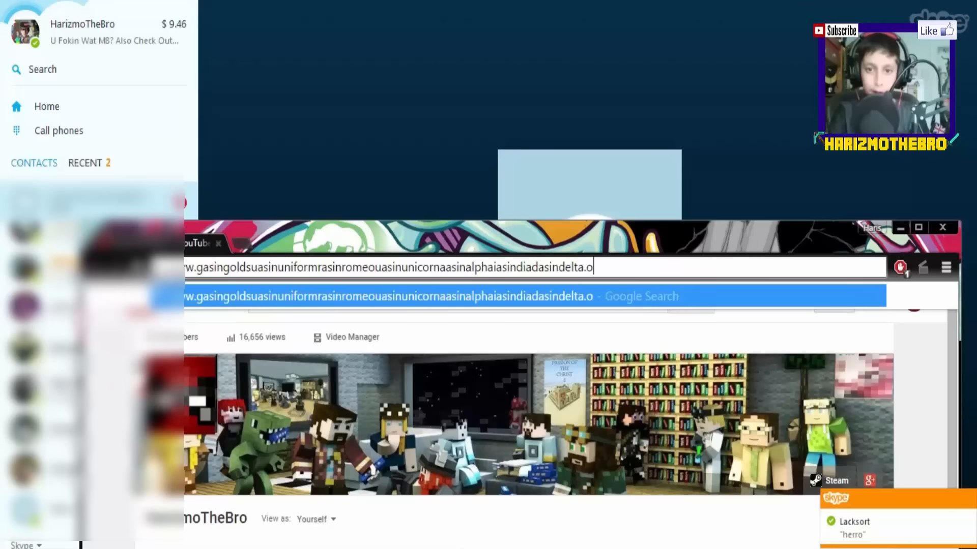
{"action": "type", "text": ".ne"}
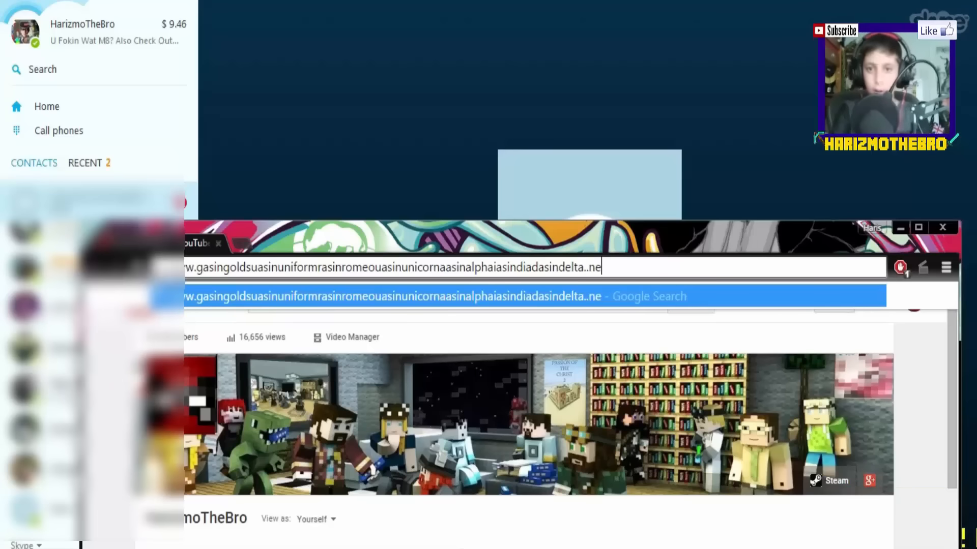
{"action": "key", "text": "Return"}
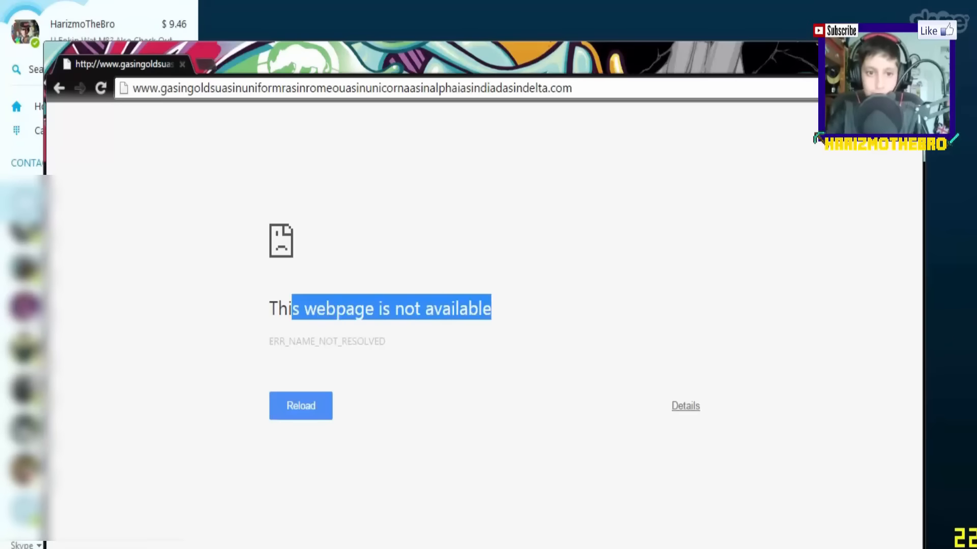
Expand the error details explaining the failed DNS lookup and review the troubleshooting suggestions.
{"action": "left_click", "coordinate": [684, 406]}
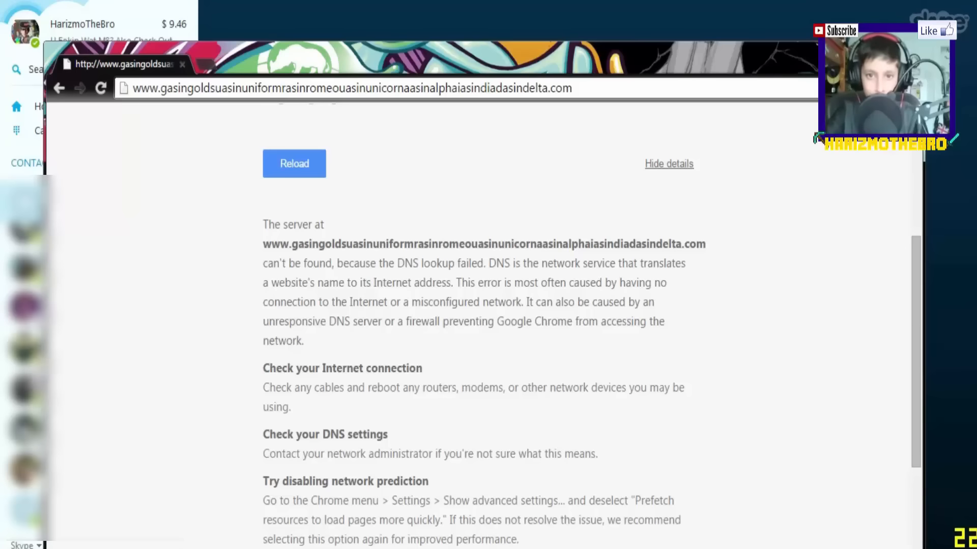
{"action": "double_click", "coordinate": [558, 243]}
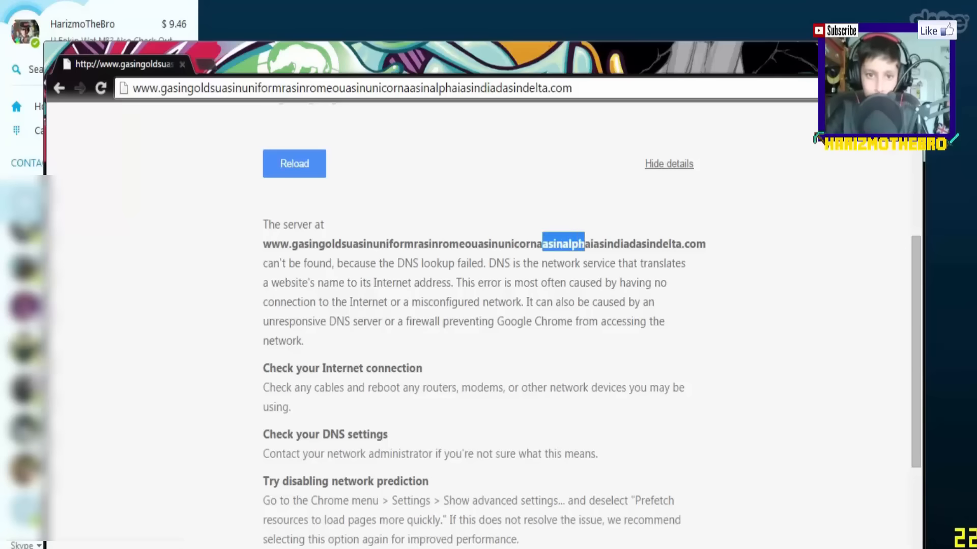
{"action": "scroll", "scroll_direction": "down", "scroll_amount": 3}
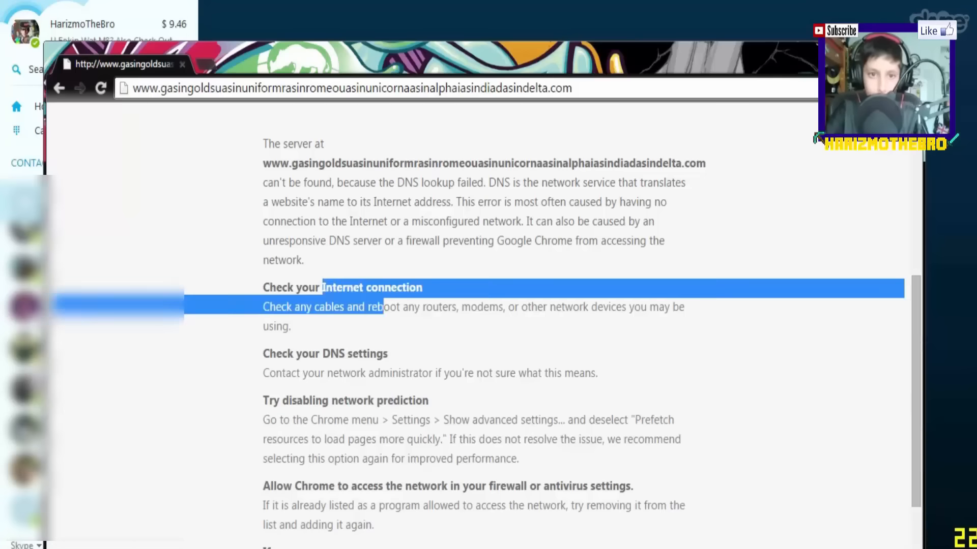
{"action": "scroll", "scroll_direction": "down", "scroll_amount": 3}
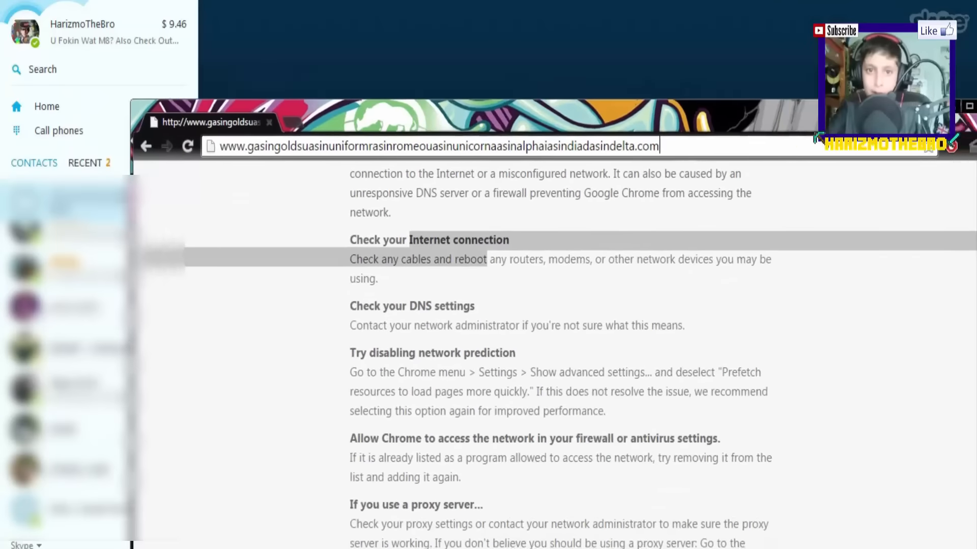
{"action": "key", "text": "Return"}
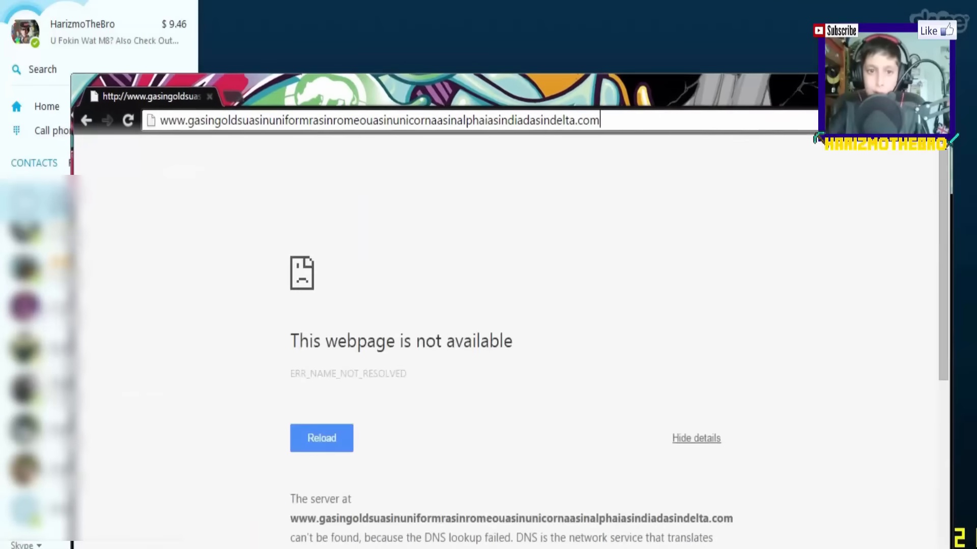
{"action": "scroll", "scroll_direction": "down", "scroll_amount": 3}
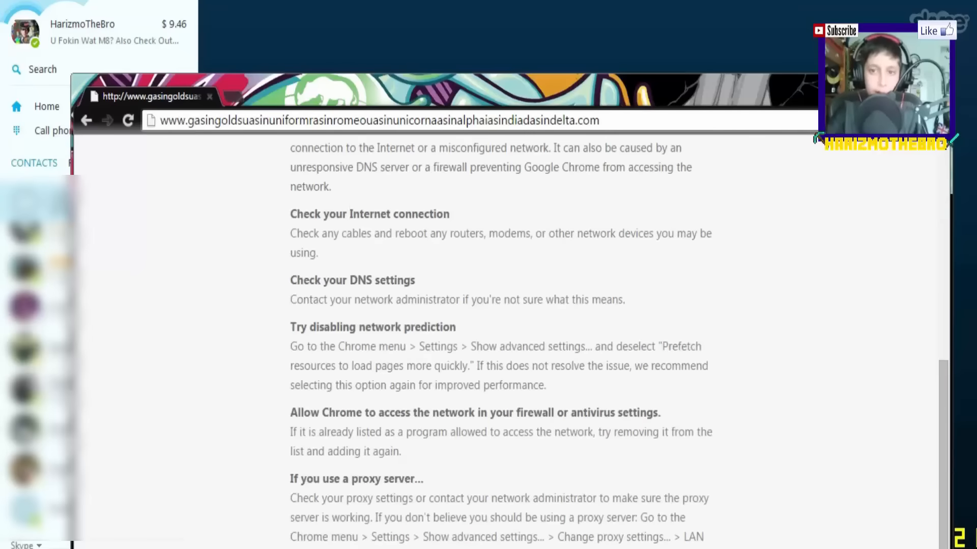
{"action": "left_click", "coordinate": [123, 113]}
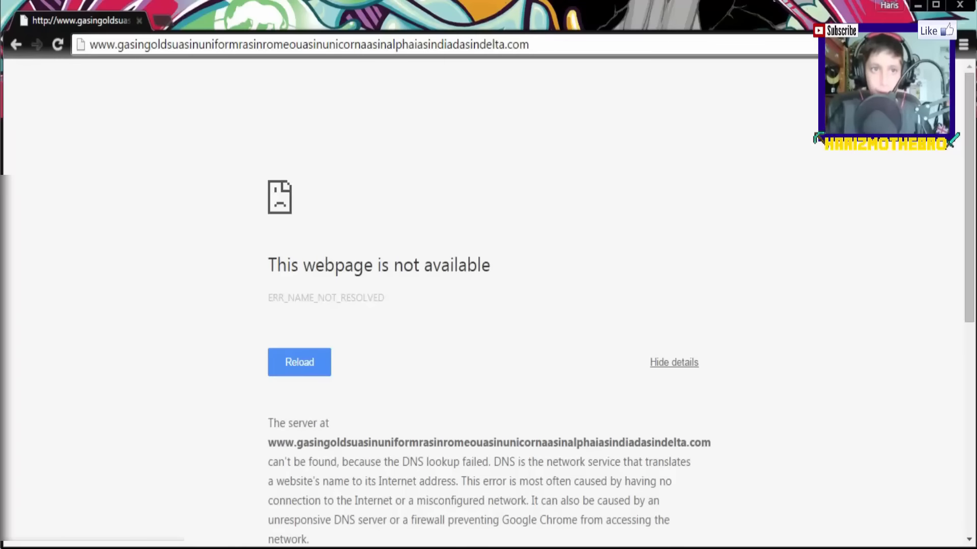
{"action": "left_click", "coordinate": [305, 44]}
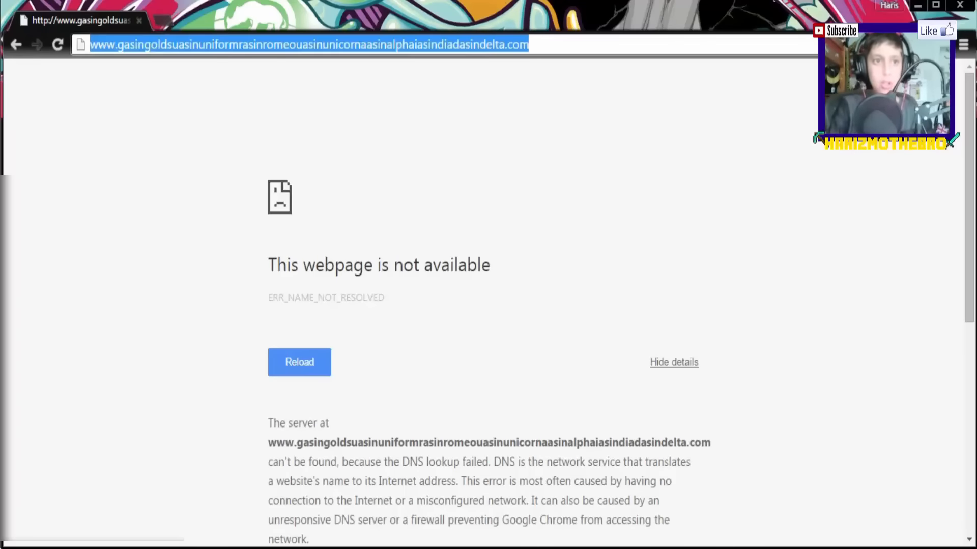
{"action": "type", "text": "https://www.google.com"}
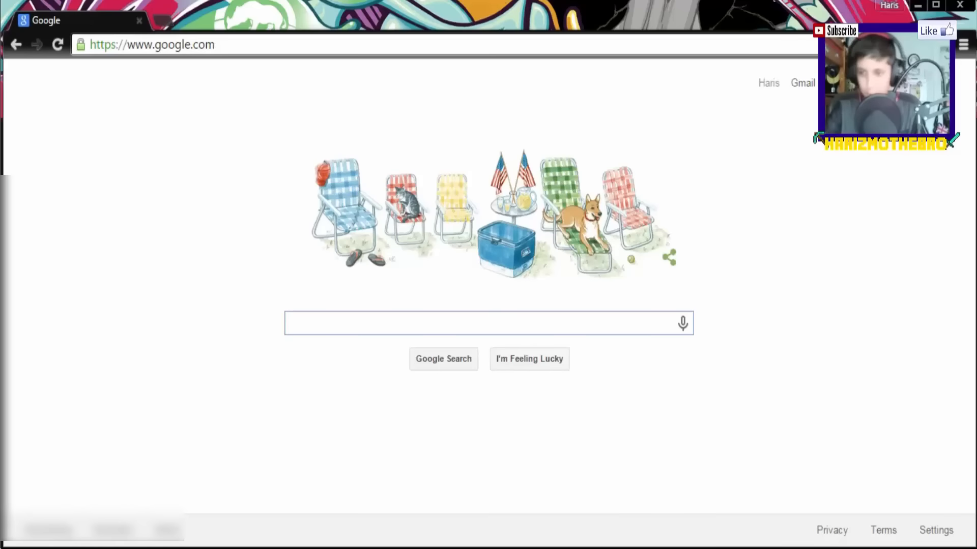
{"action": "left_click", "coordinate": [151, 44]}
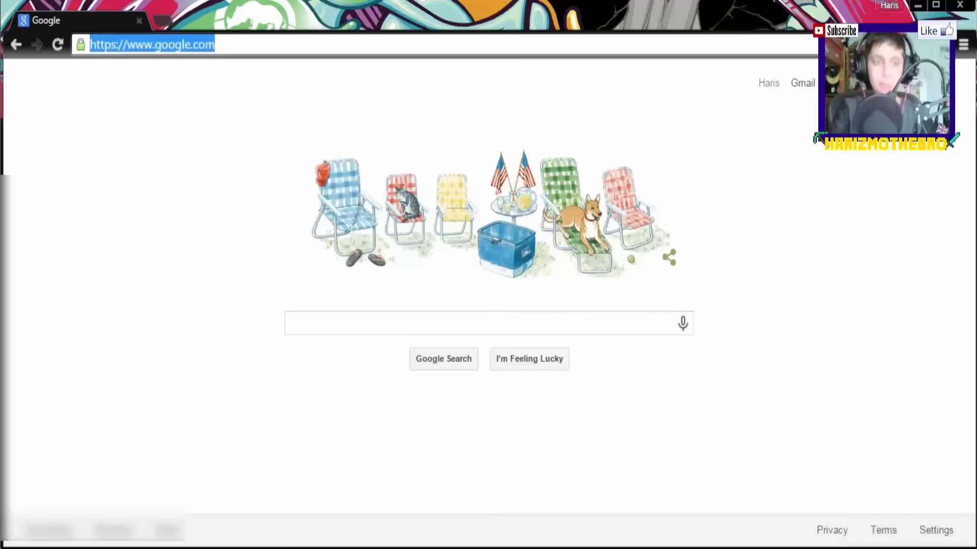
{"action": "type", "text": "gw"}
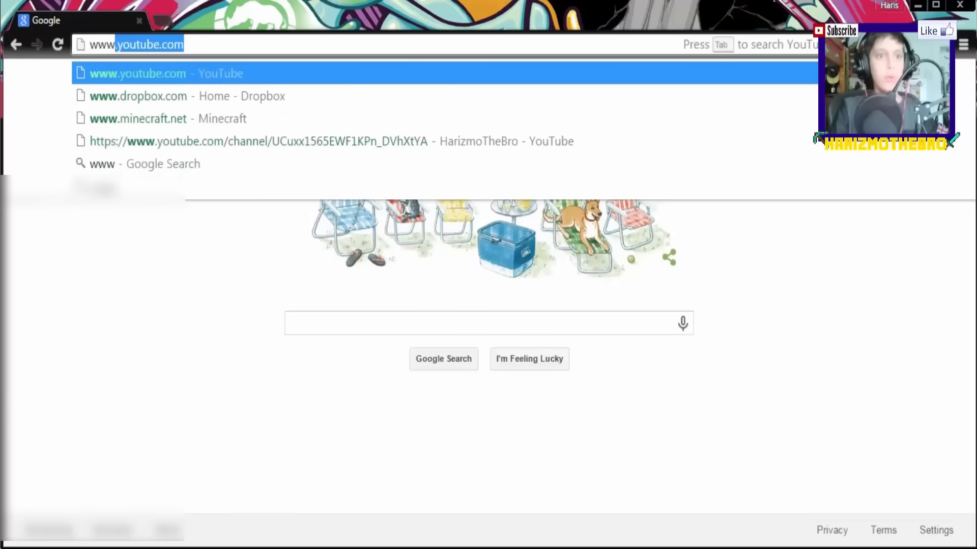
{"action": "type", "text": "www.ga"}
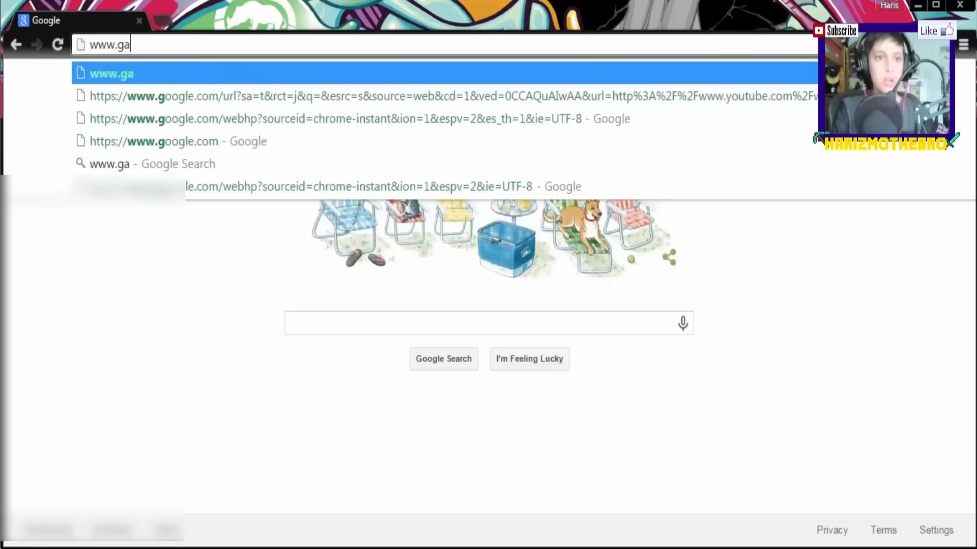
{"action": "type", "text": "sin"}
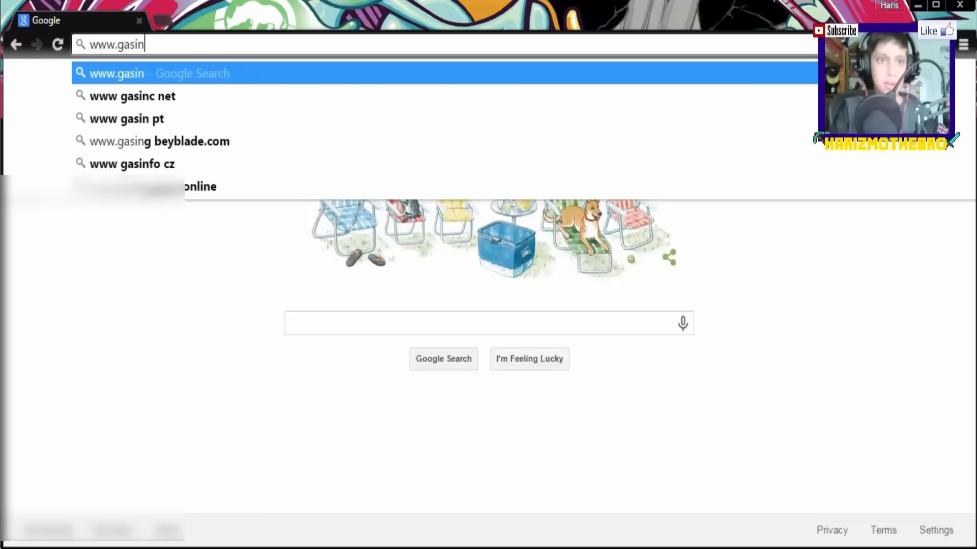
{"action": "key", "text": "Backspace"}
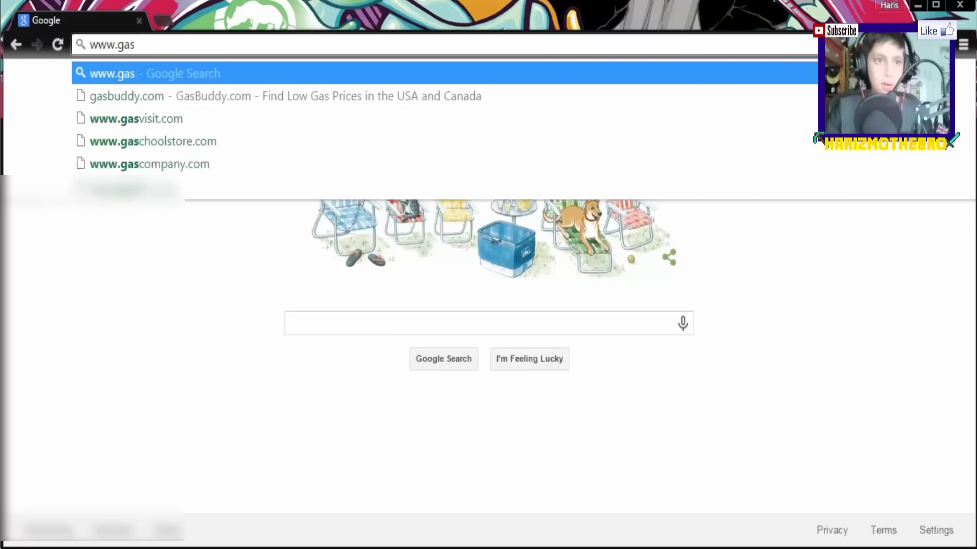
{"action": "key", "text": "Return"}
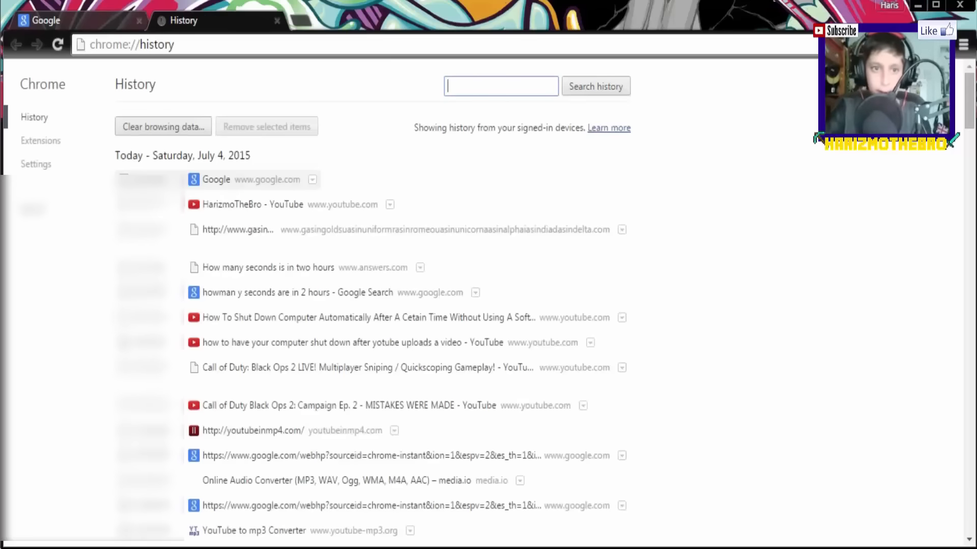
Reopen the gasingold... site from history, which fails again, and return to Skype.
{"action": "left_click", "coordinate": [238, 229]}
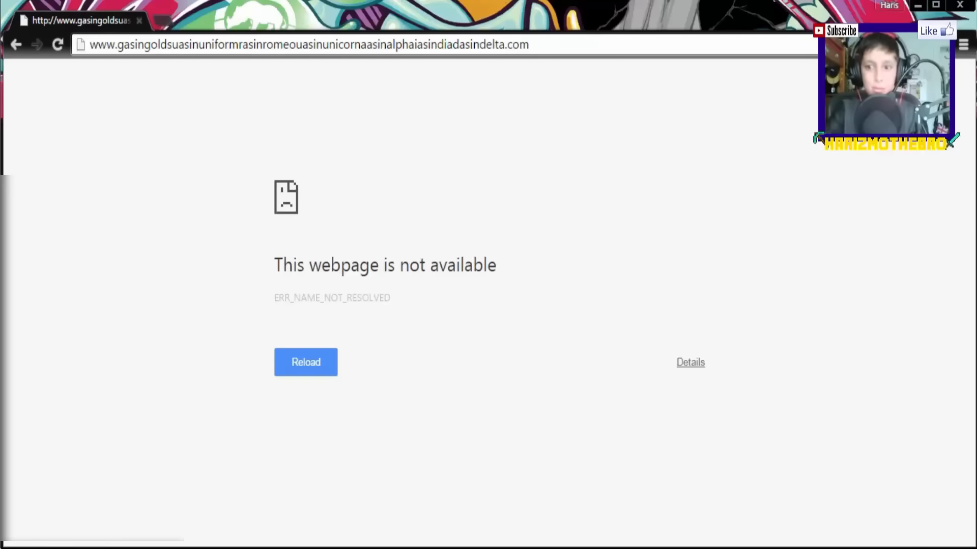
{"action": "left_click", "coordinate": [965, 546]}
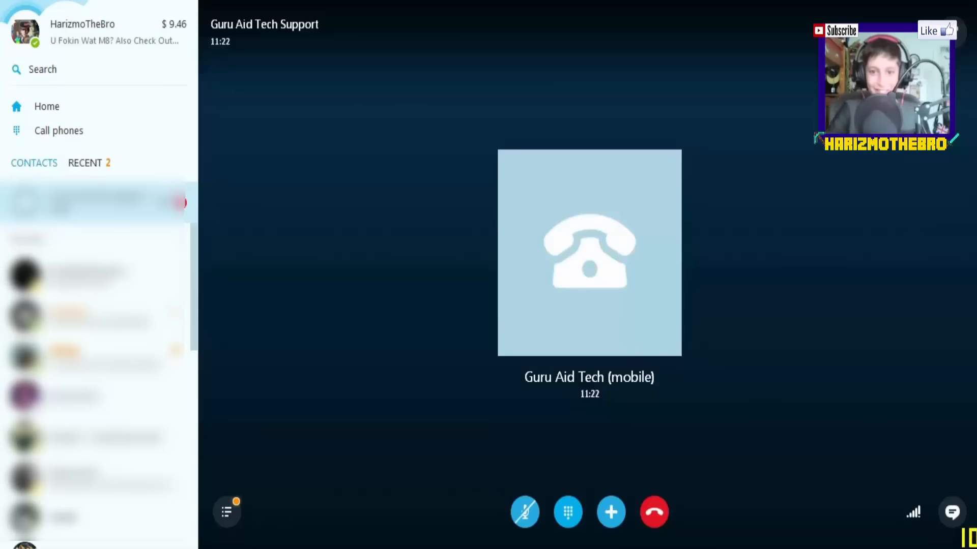
Hang up the Guru Aid Tech Support call and cancel the call quality feedback.
{"action": "left_click", "coordinate": [653, 512]}
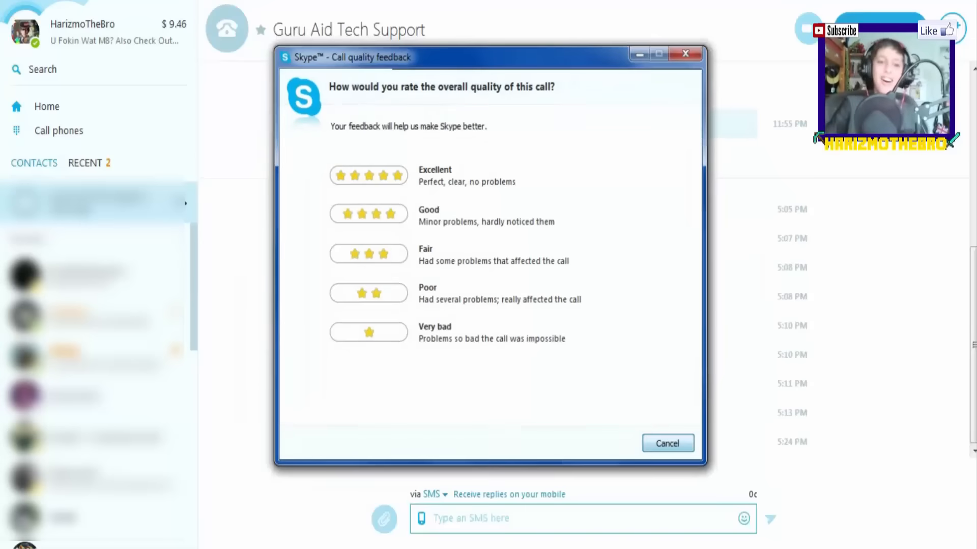
{"action": "left_click", "coordinate": [668, 443]}
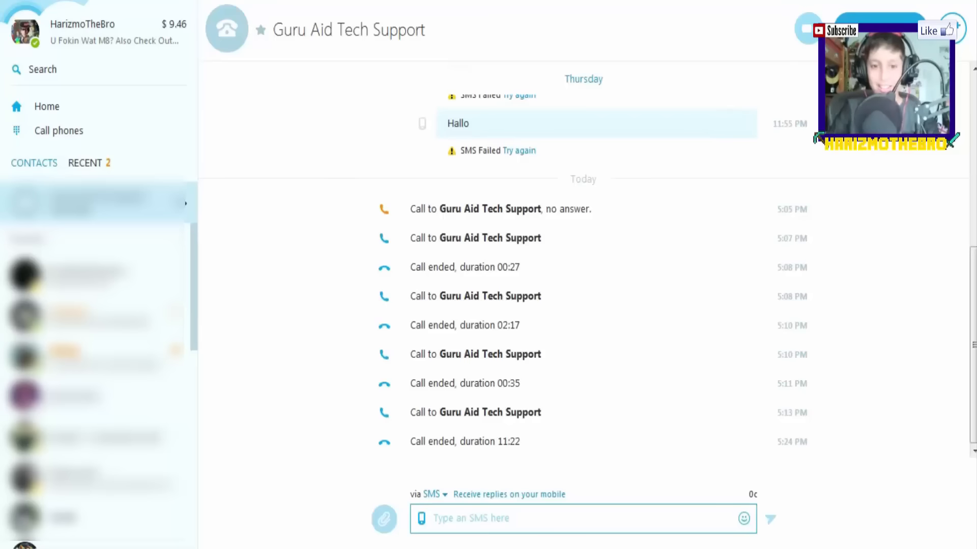